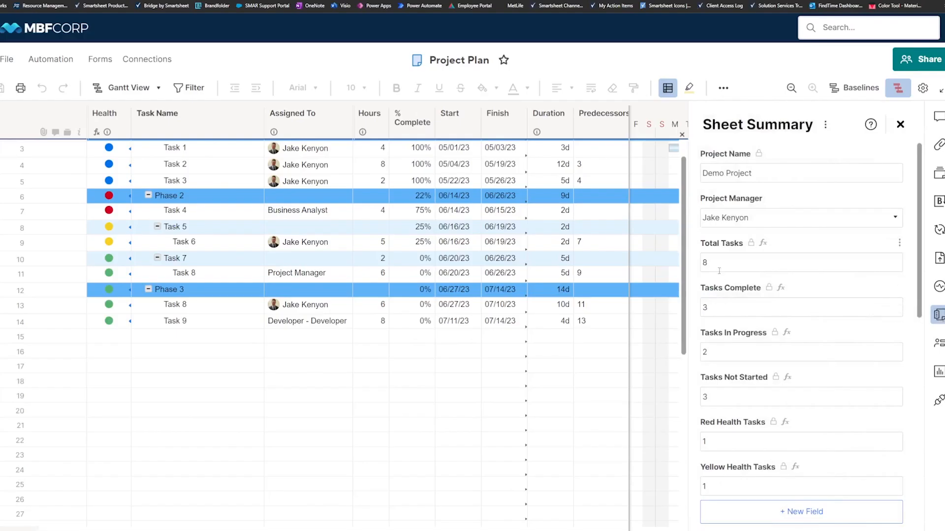
mouse_move(783, 195)
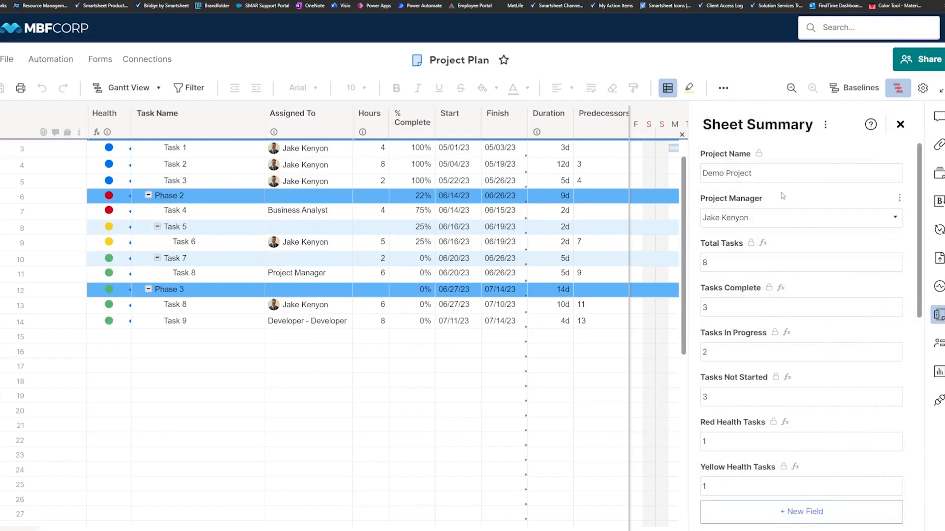
Show the Project Dashboard's summary data, including the Project Manager field options
scroll(down, 3)
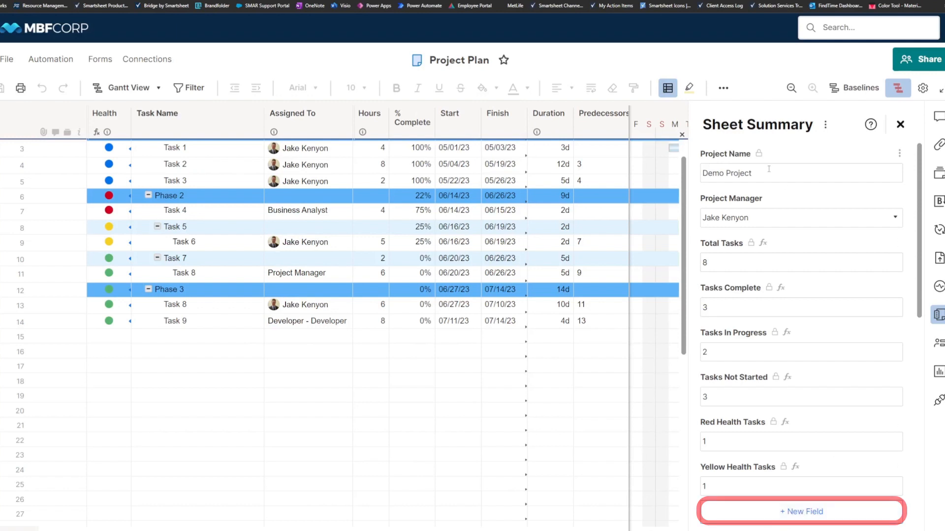
click(780, 173)
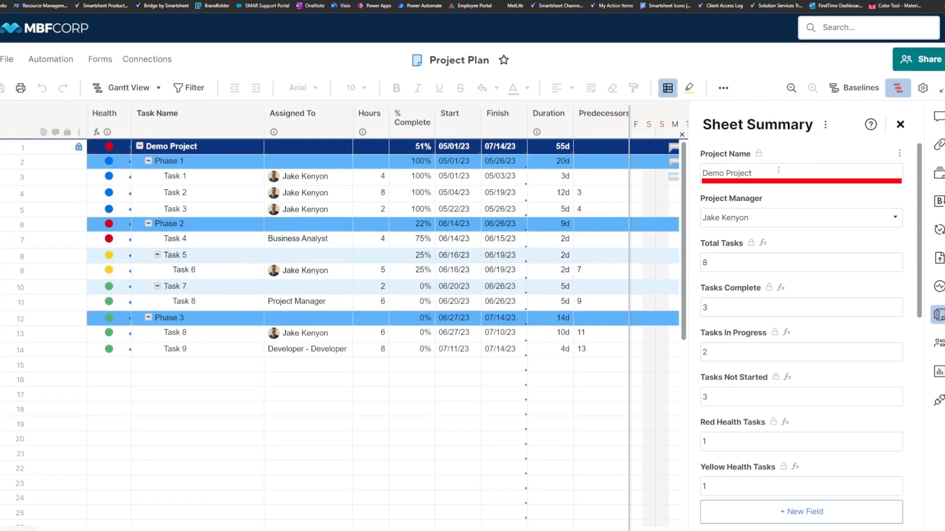
click(171, 145)
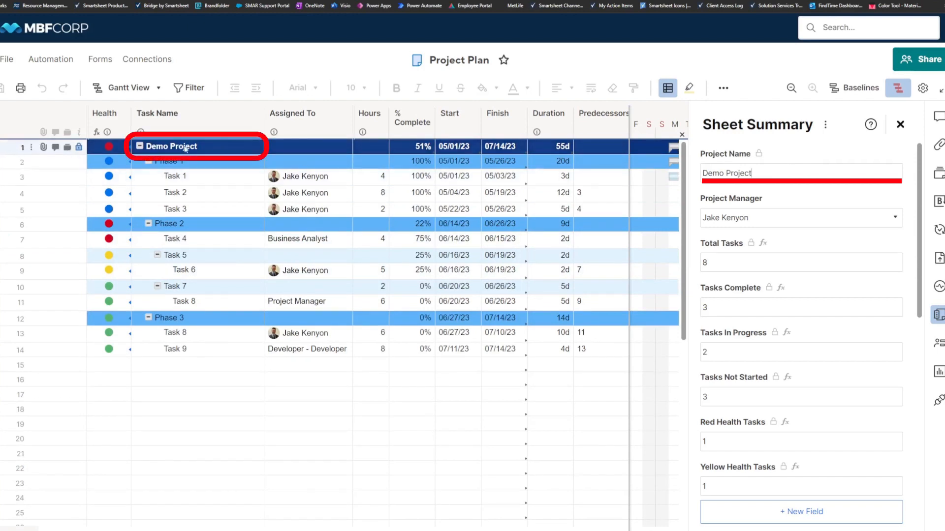
mouse_move(225, 148)
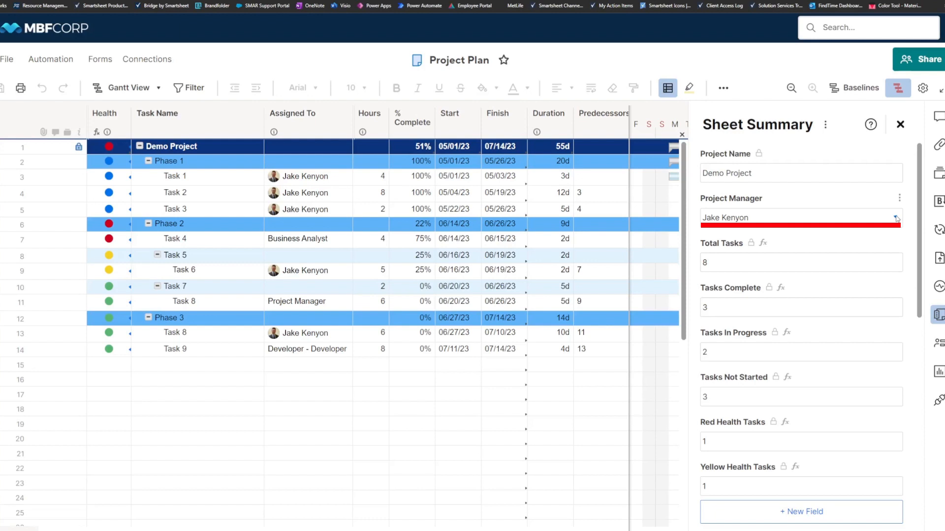
mouse_move(907, 221)
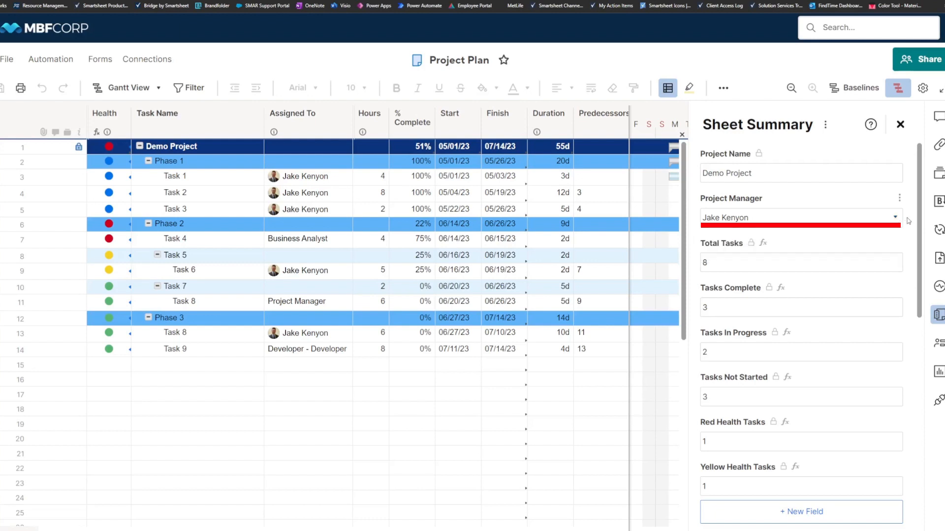
mouse_move(785, 203)
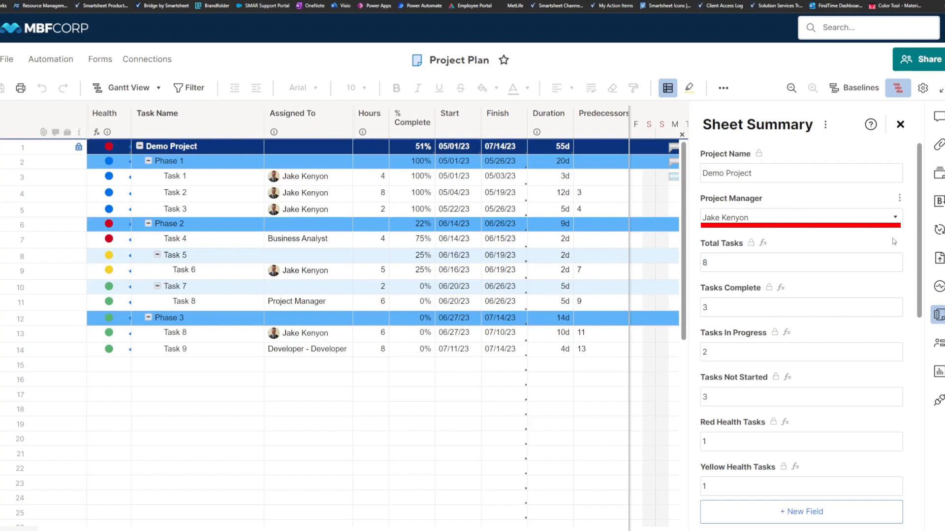
mouse_move(938, 312)
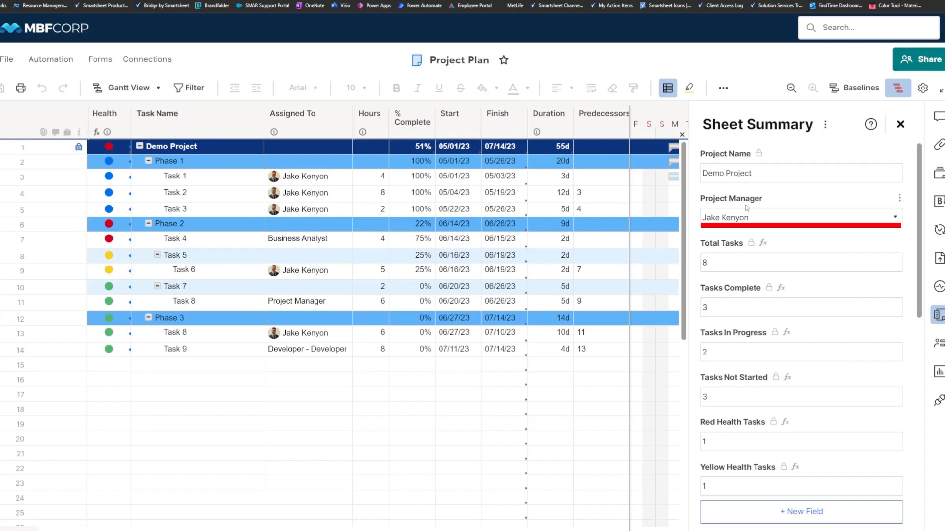
mouse_move(795, 200)
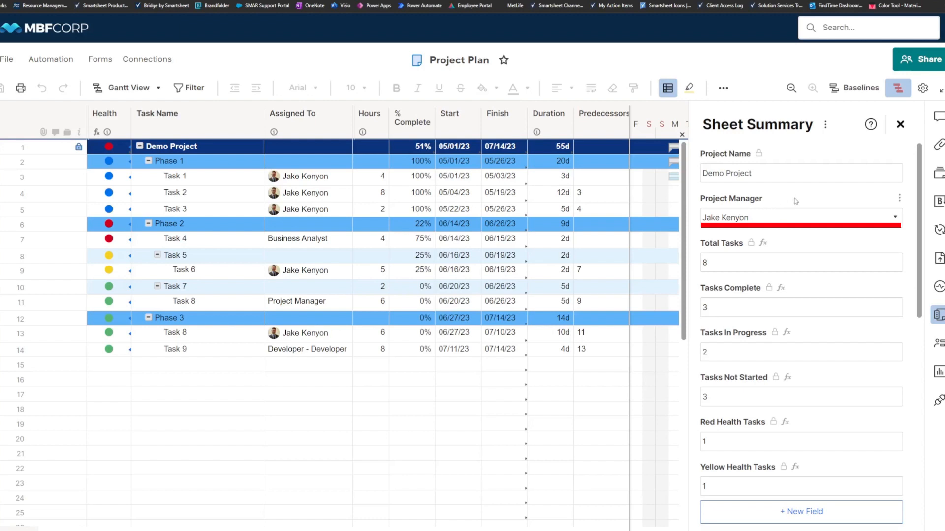
click(899, 198)
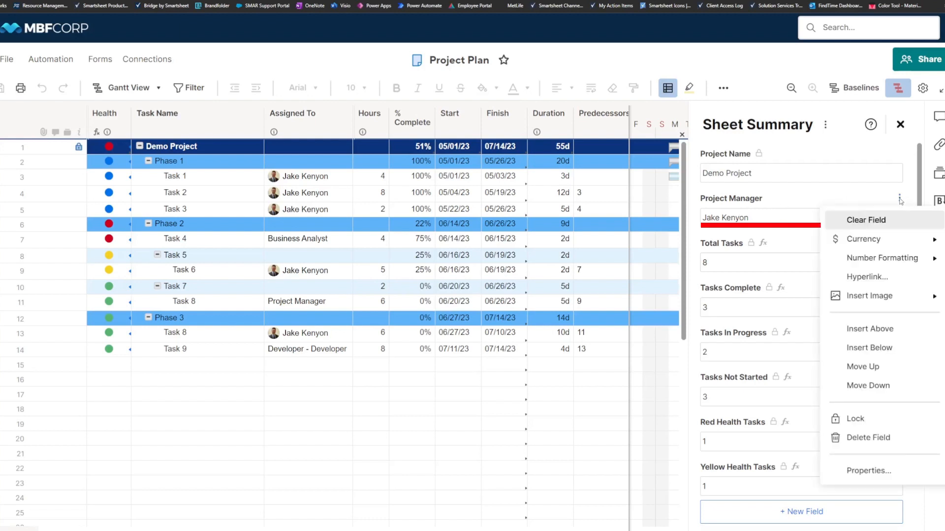
mouse_move(855, 425)
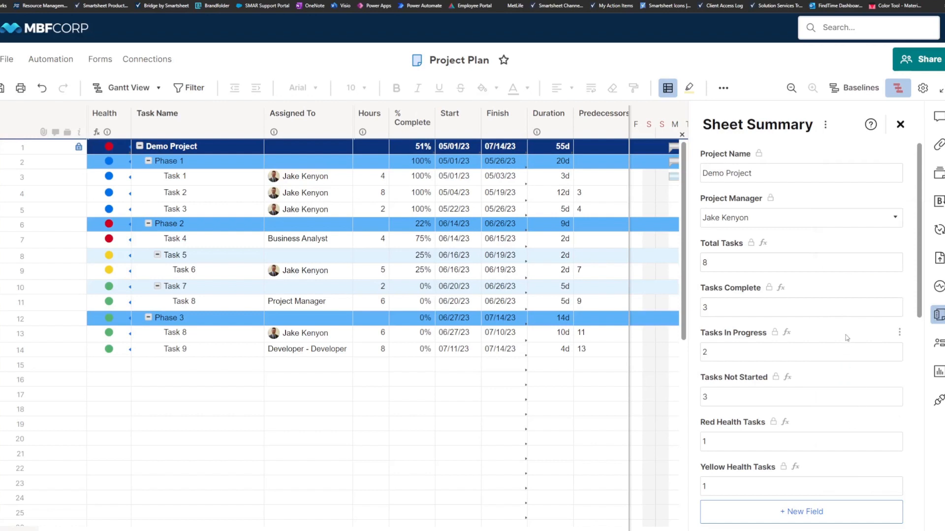
mouse_move(826, 240)
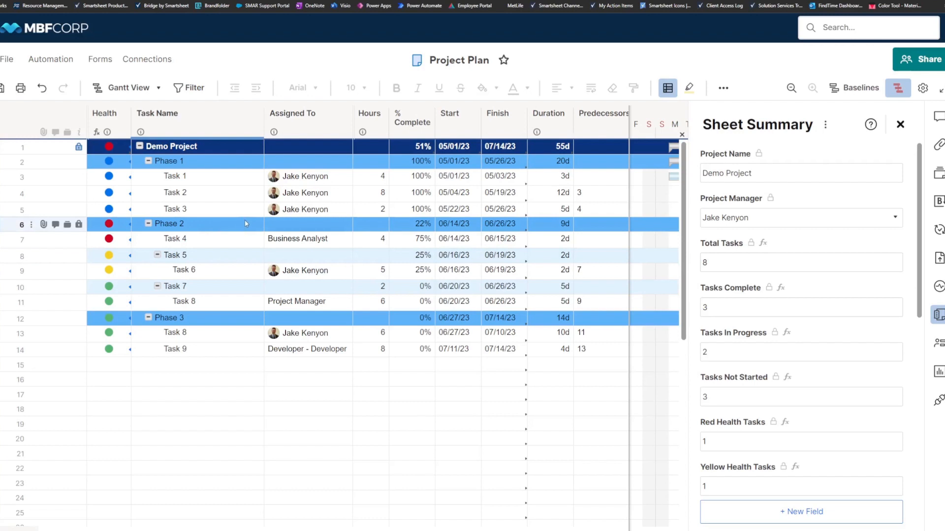
Scroll down to the Tasks by Status and Tasks by Health gauge widgets
scroll(down, 3)
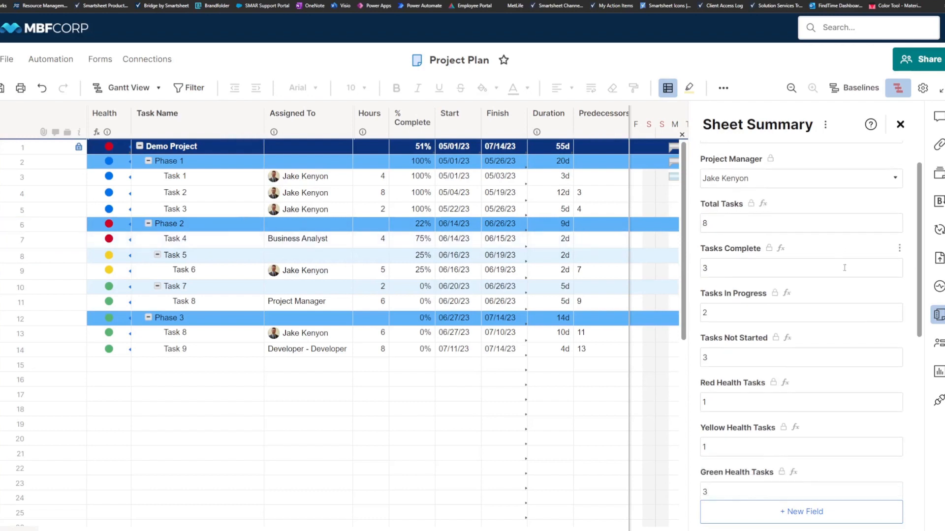
mouse_move(746, 287)
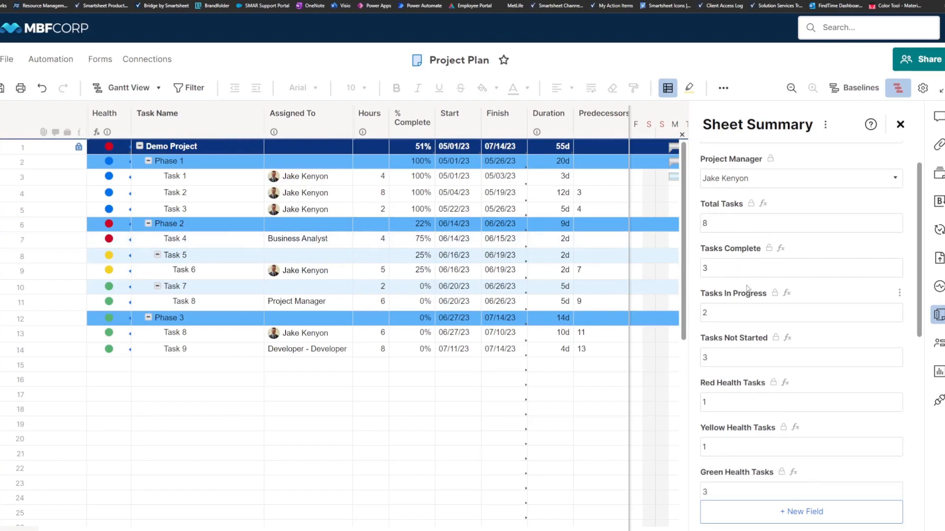
scroll(down, 3)
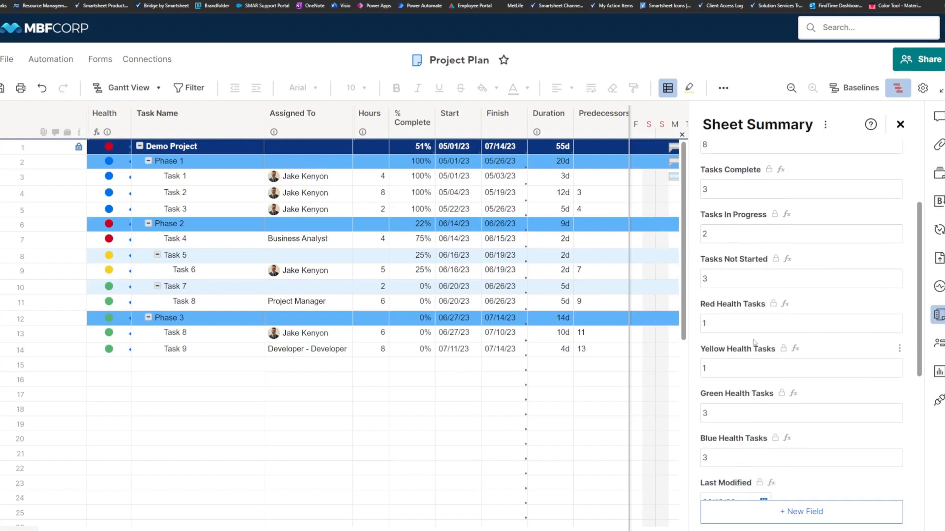
scroll(down, 3)
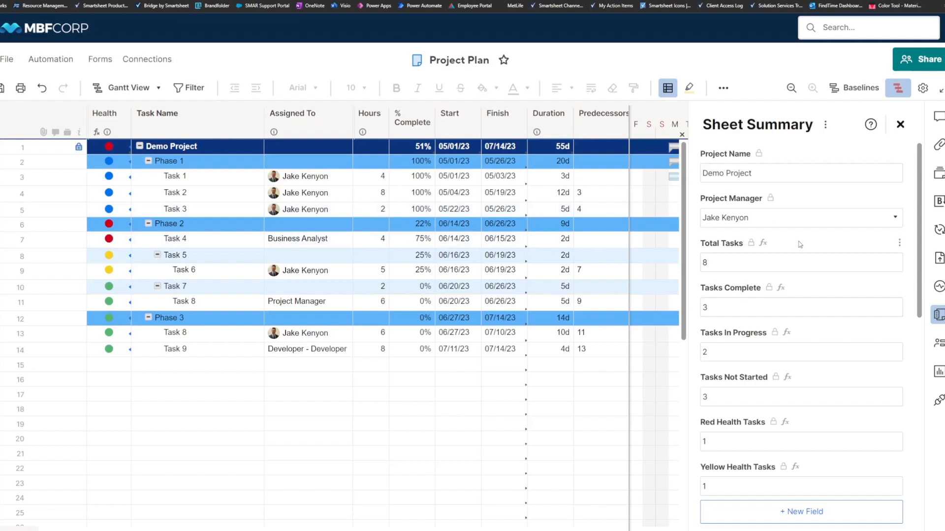
mouse_move(801, 242)
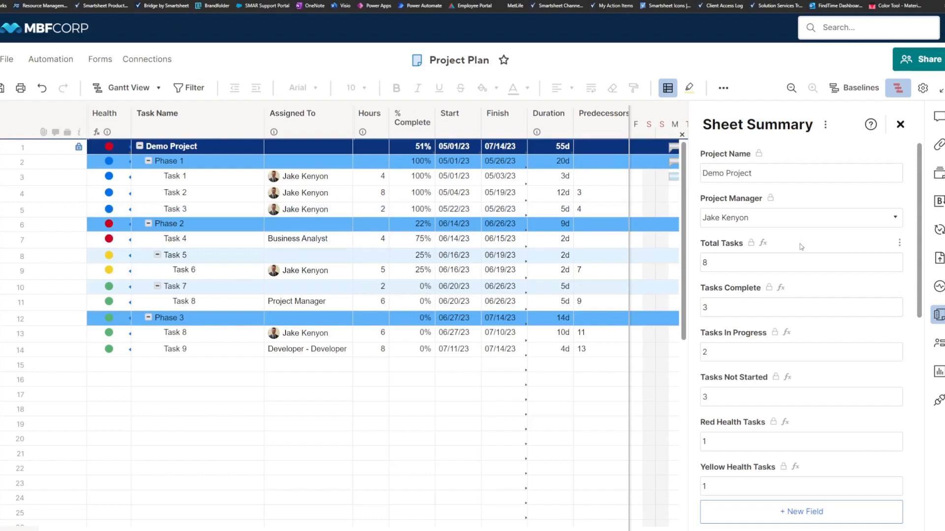
mouse_move(799, 256)
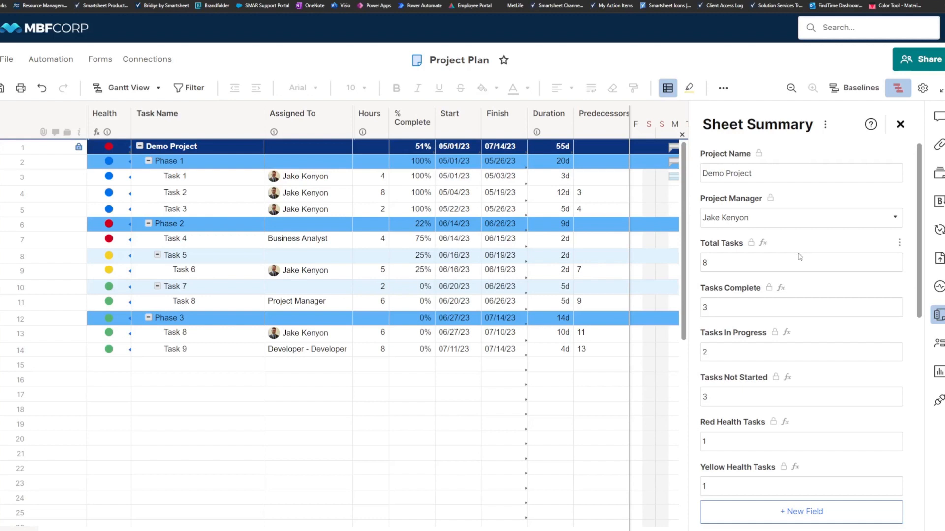
mouse_move(829, 280)
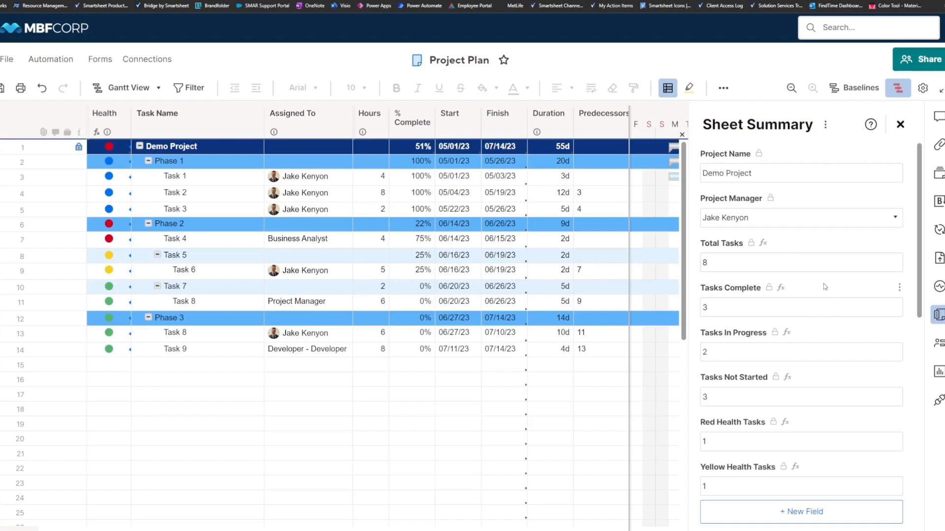
mouse_move(823, 292)
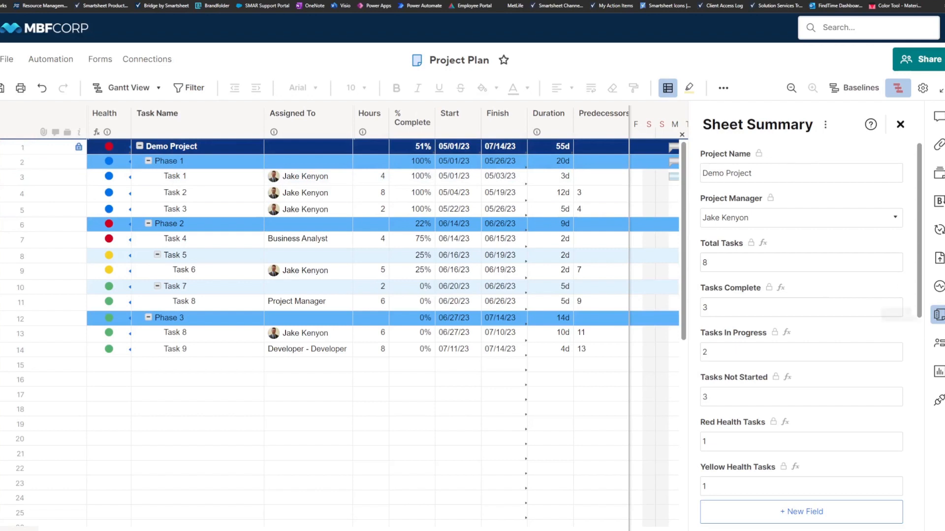
mouse_move(941, 325)
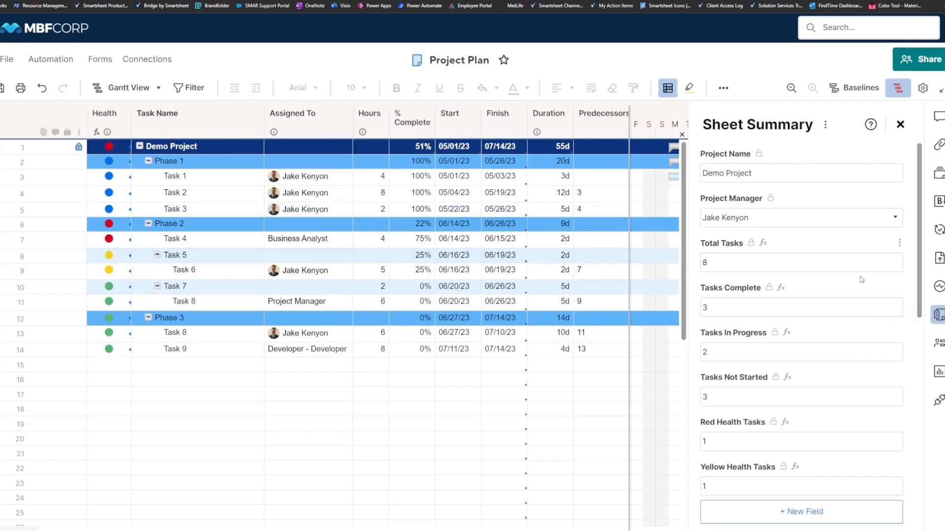
mouse_move(941, 323)
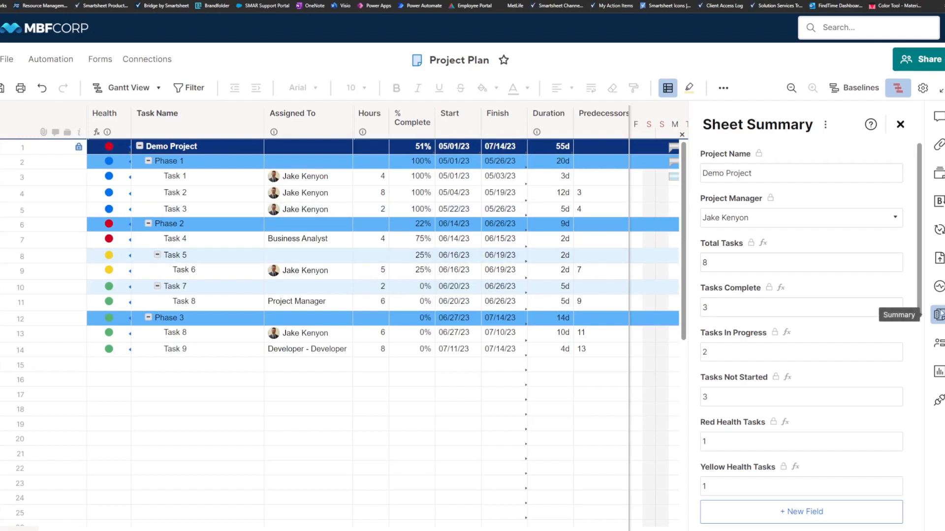
mouse_move(191, 18)
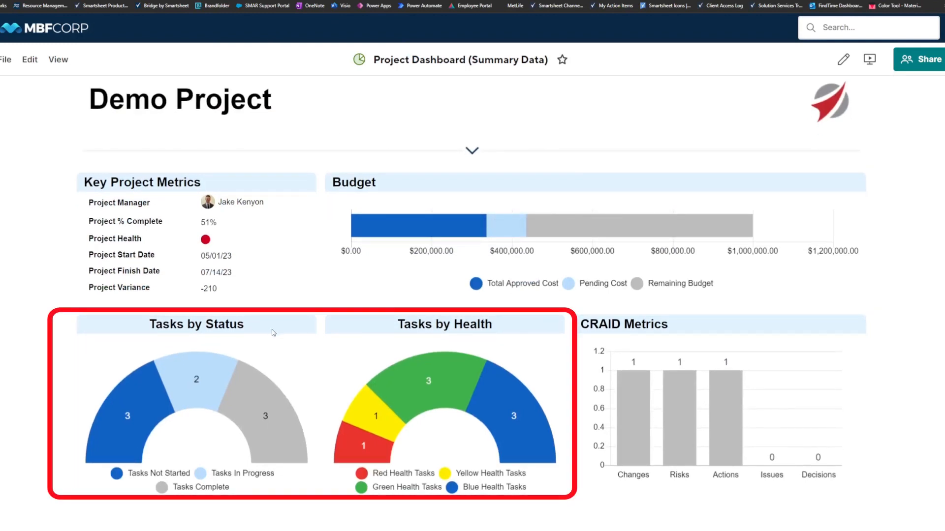
mouse_move(457, 360)
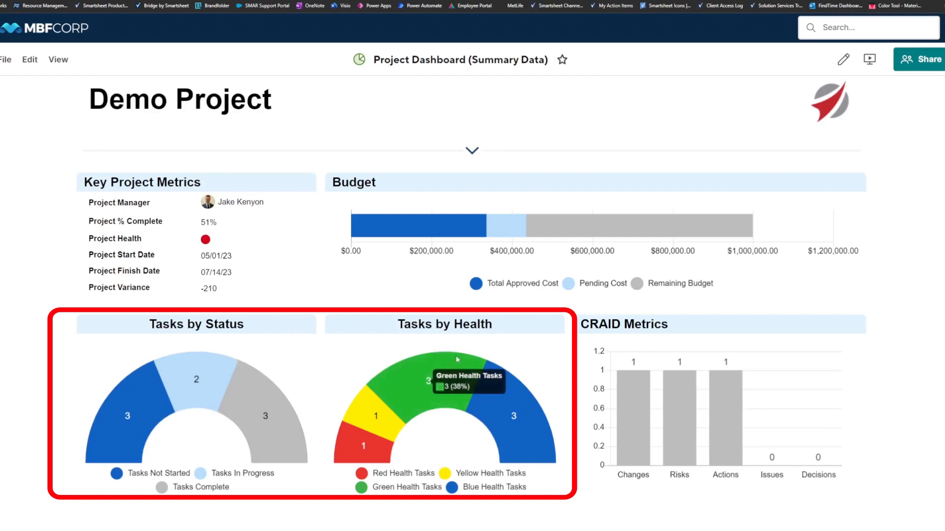
Open the Tasks by Health source report showing Red 1, Yellow 1, Green 3, Blue 3
click(418, 380)
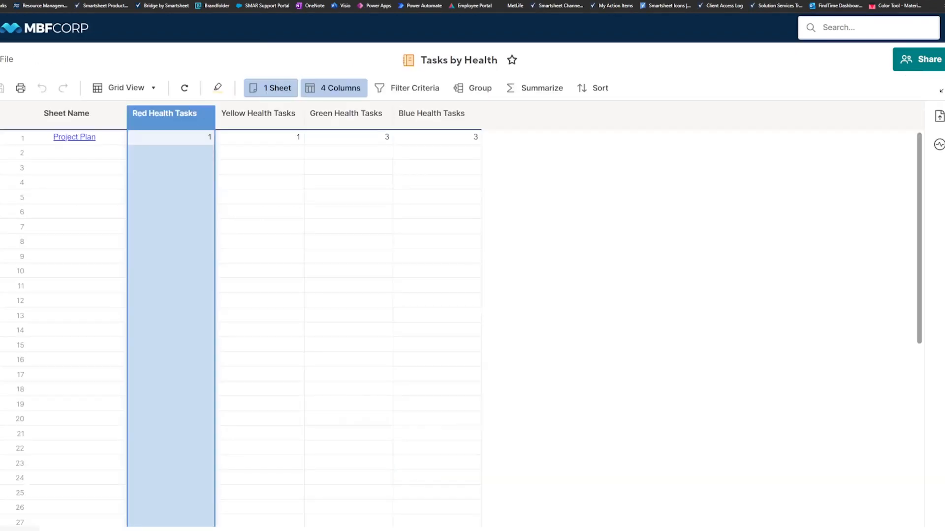
mouse_move(562, 158)
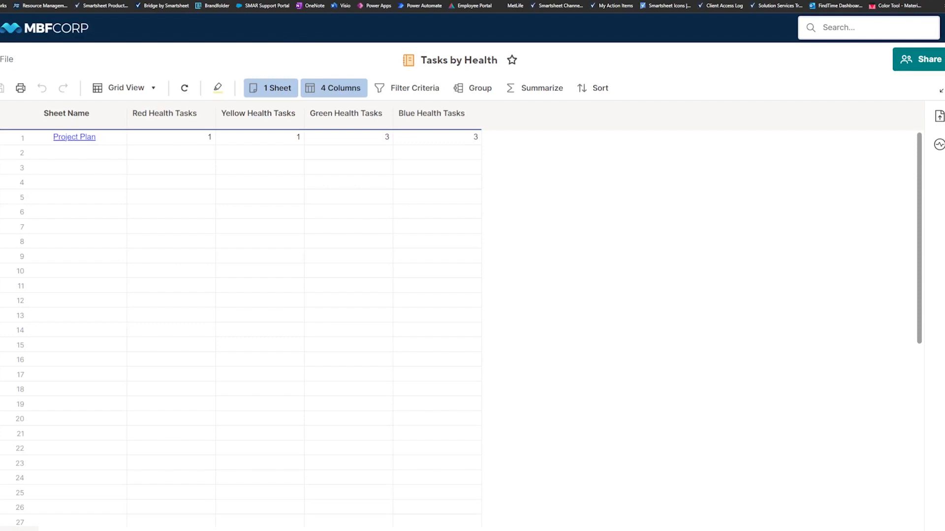
mouse_move(326, 65)
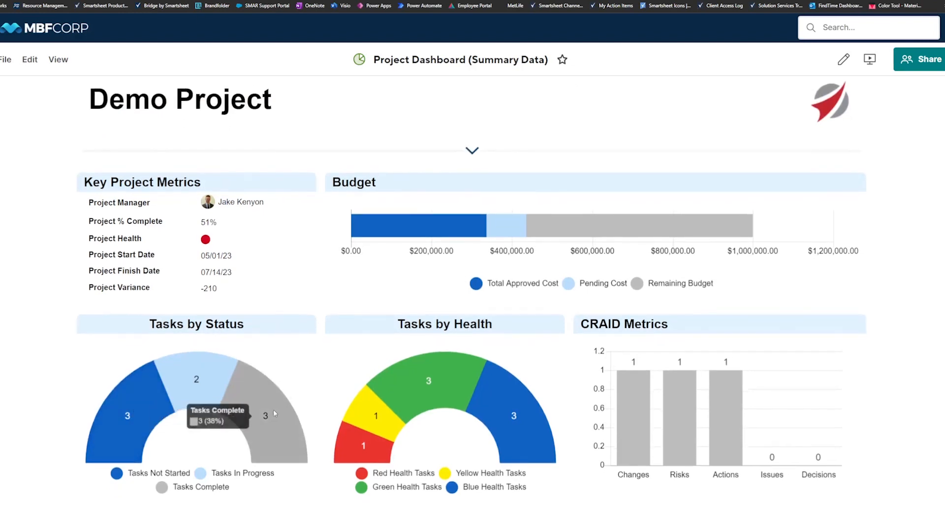
mouse_move(405, 394)
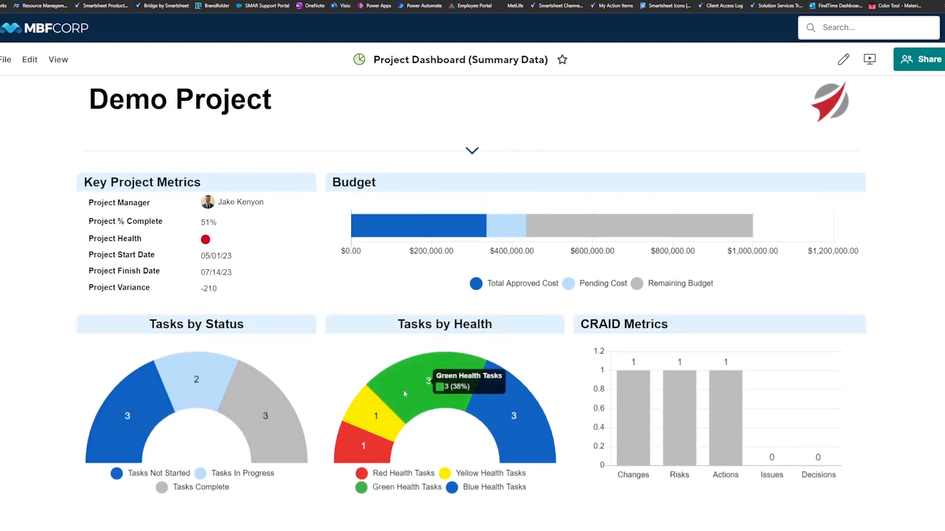
mouse_move(210, 227)
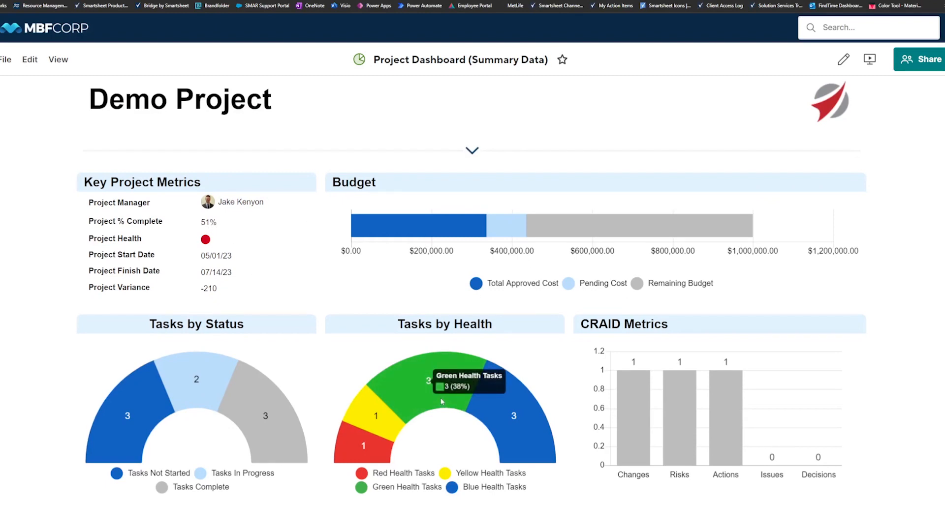
mouse_move(468, 419)
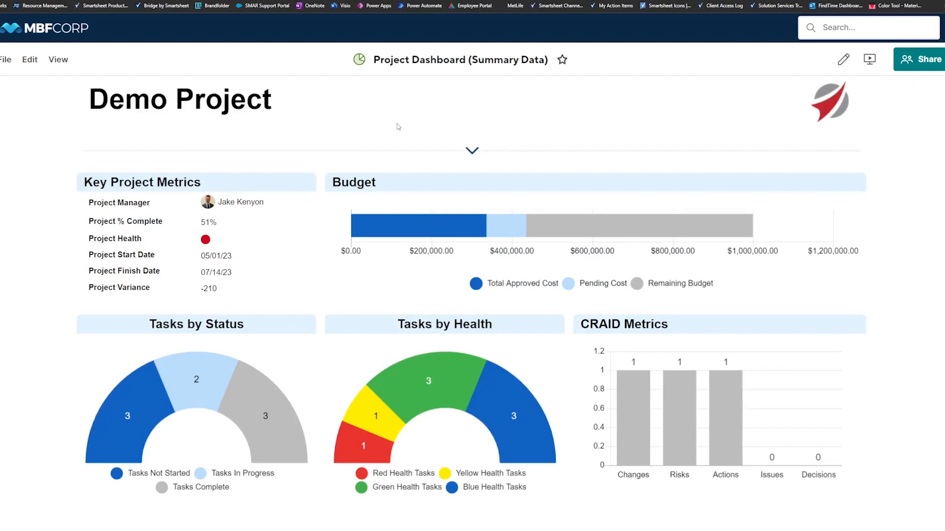
mouse_move(405, 132)
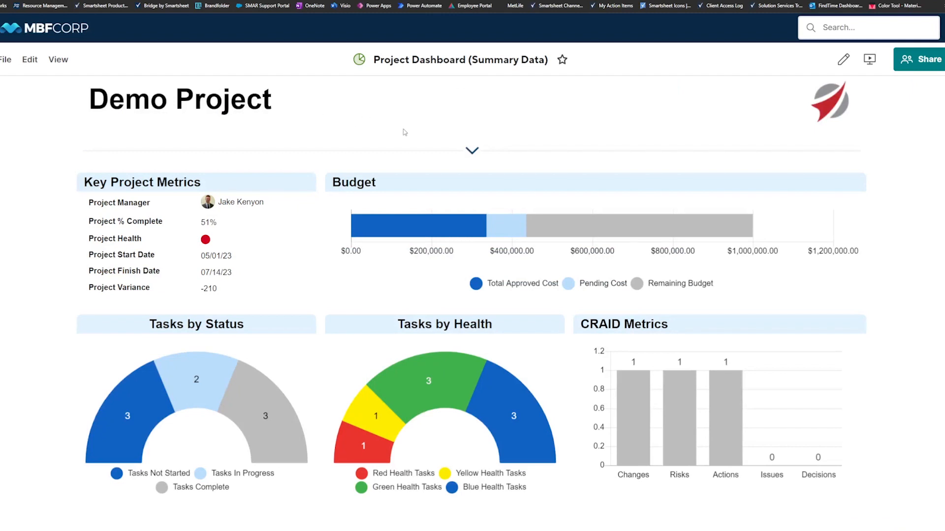
mouse_move(419, 127)
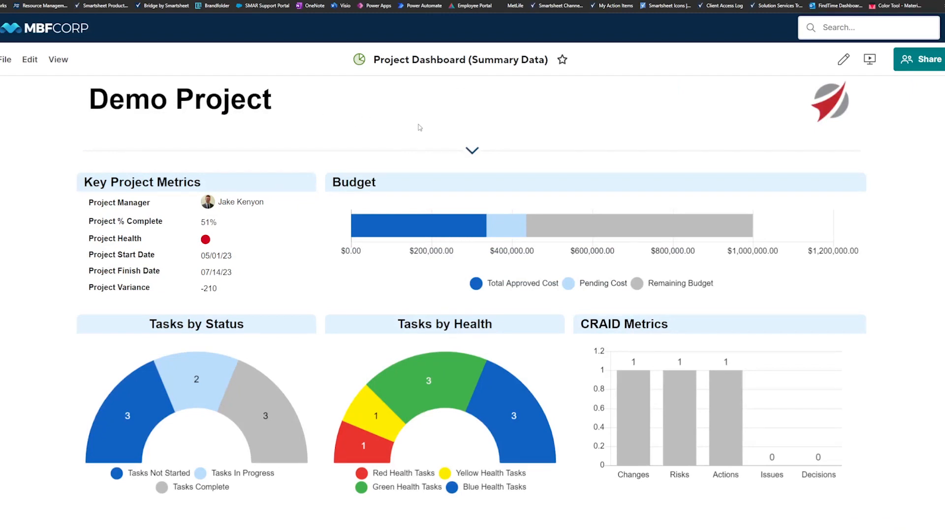
mouse_move(411, 126)
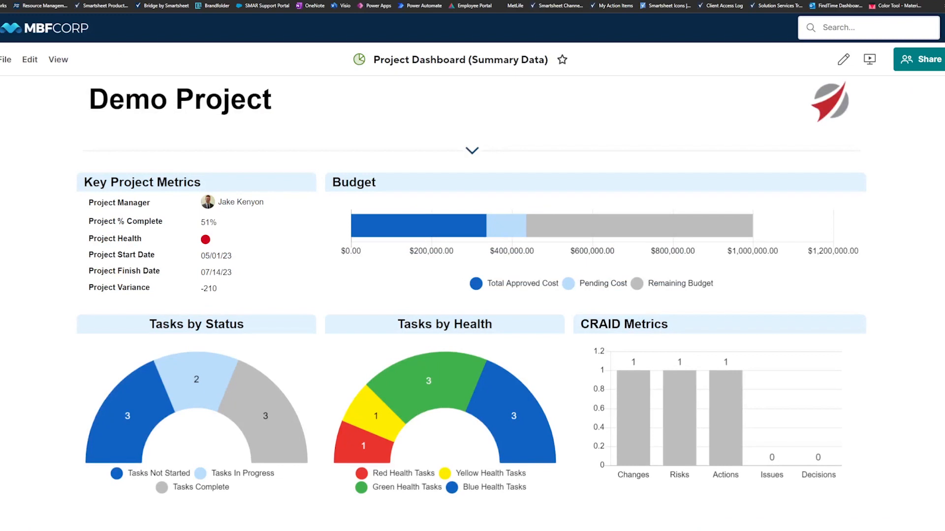
mouse_move(240, 77)
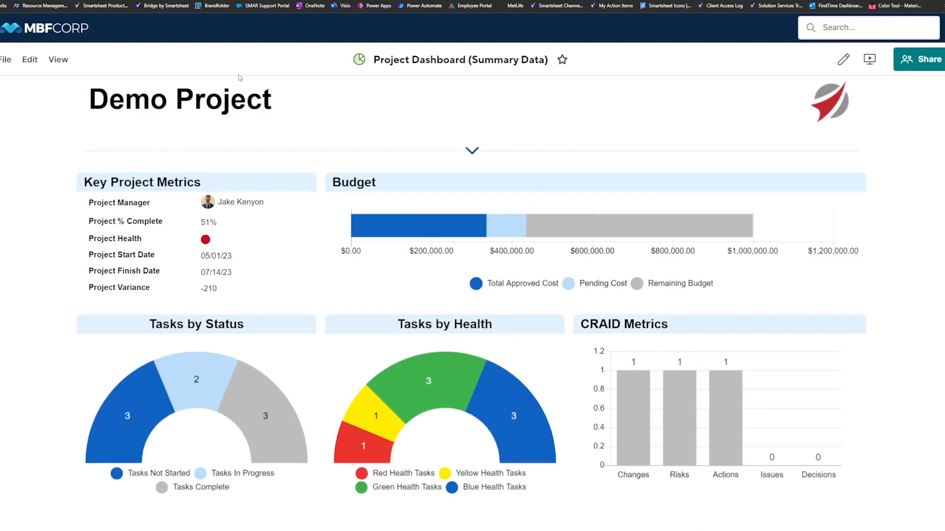
mouse_move(327, 150)
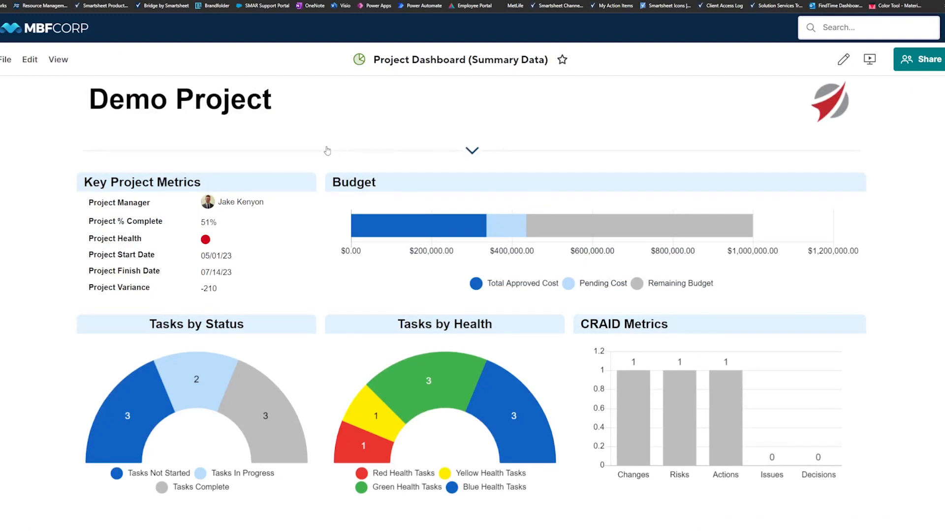
mouse_move(405, 233)
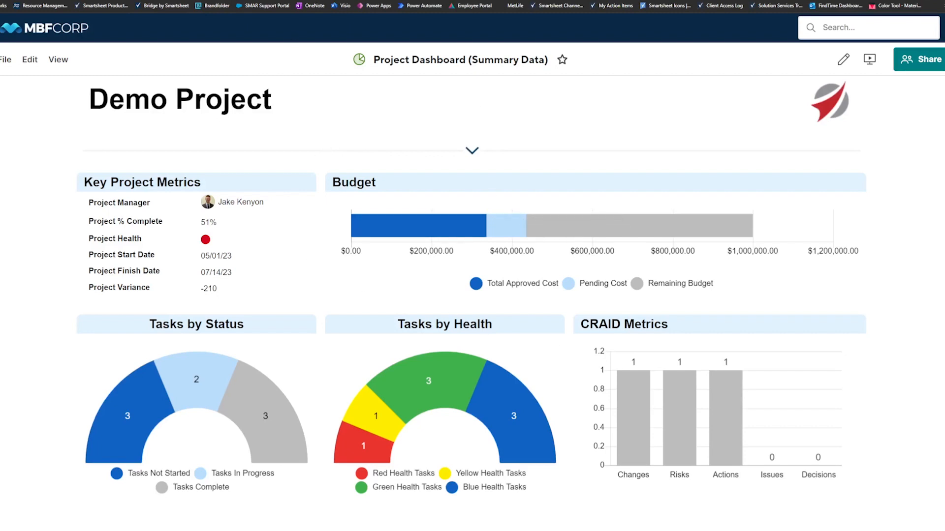
click(429, 391)
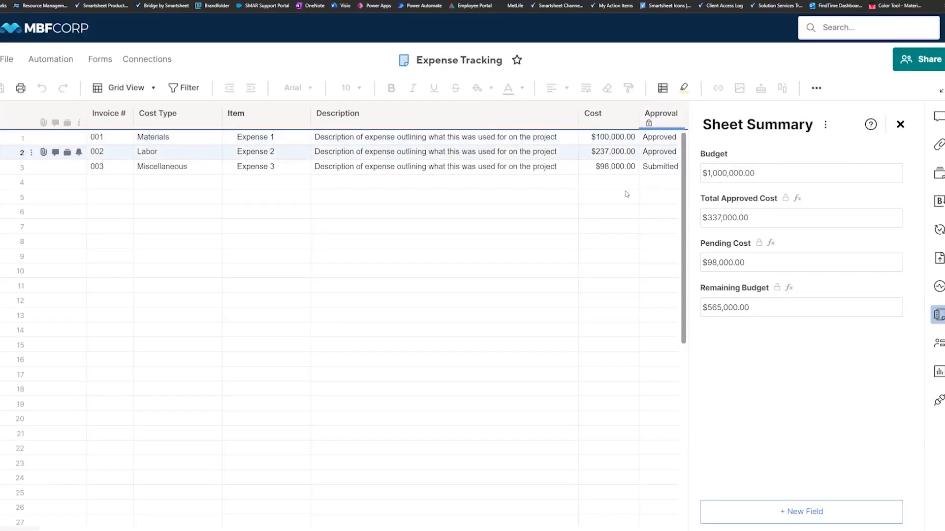
Show Expense Tracking's Sheet Summary with Total Approved Cost $337,000.00 and Pending Cost $98,000.00
click(660, 113)
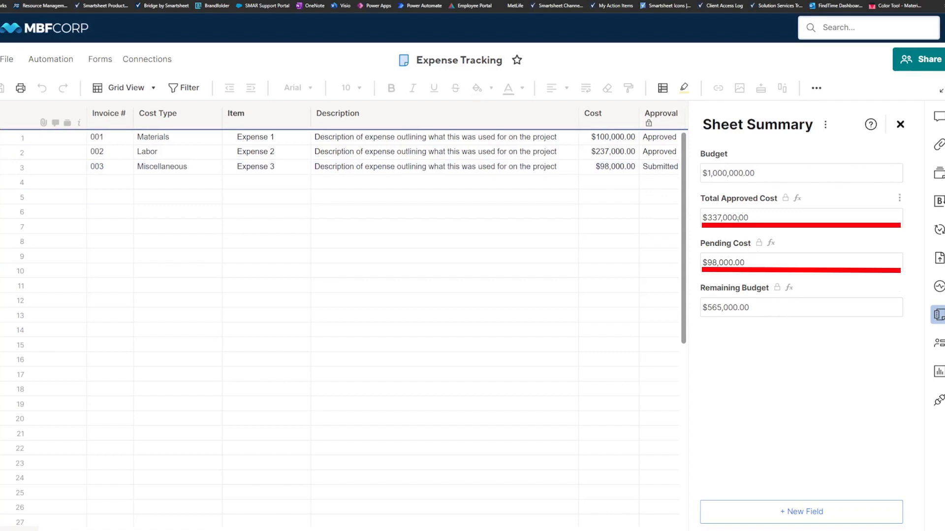
click(801, 174)
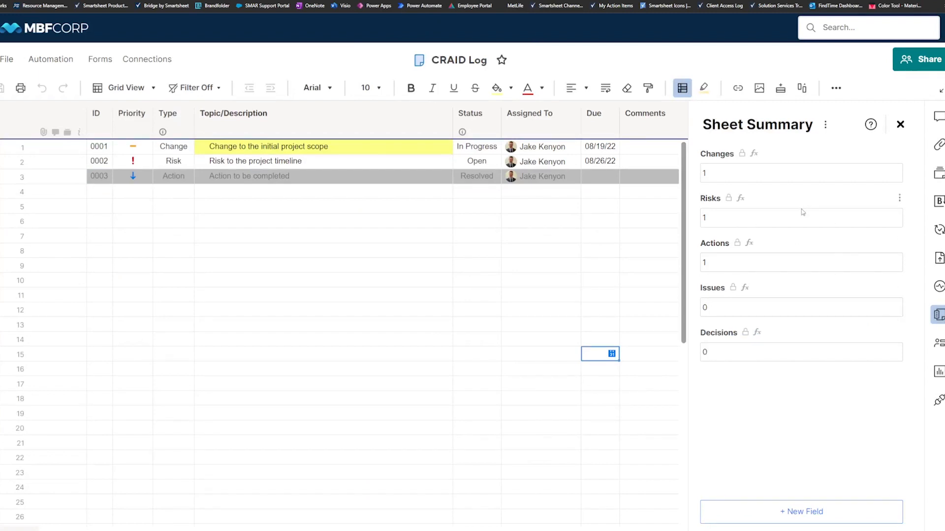
Close and reopen the CRAID Log's Sheet Summary counting 1 change, 1 risk, 1 action
click(940, 315)
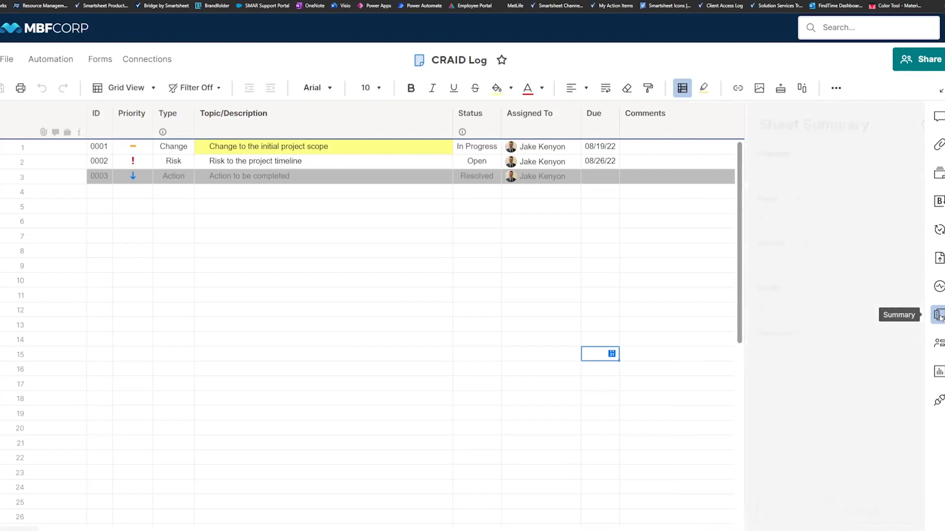
click(939, 315)
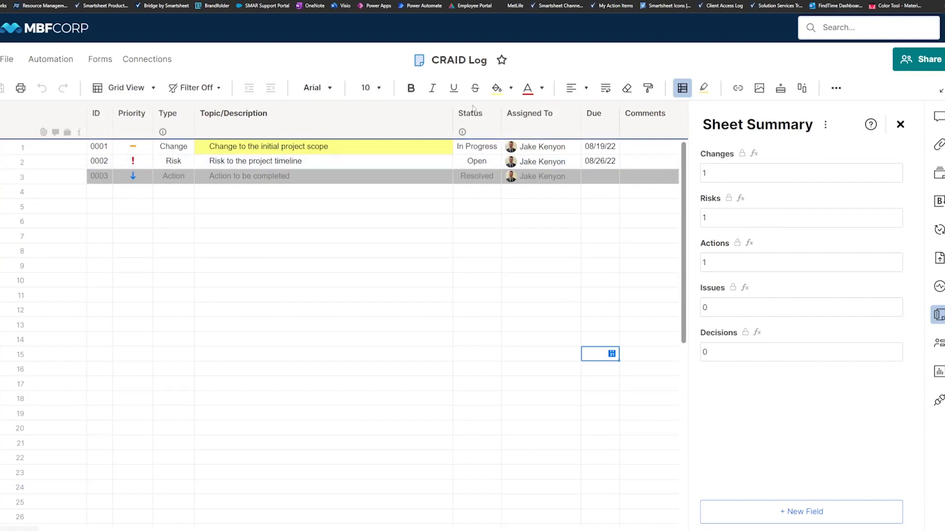
mouse_move(472, 106)
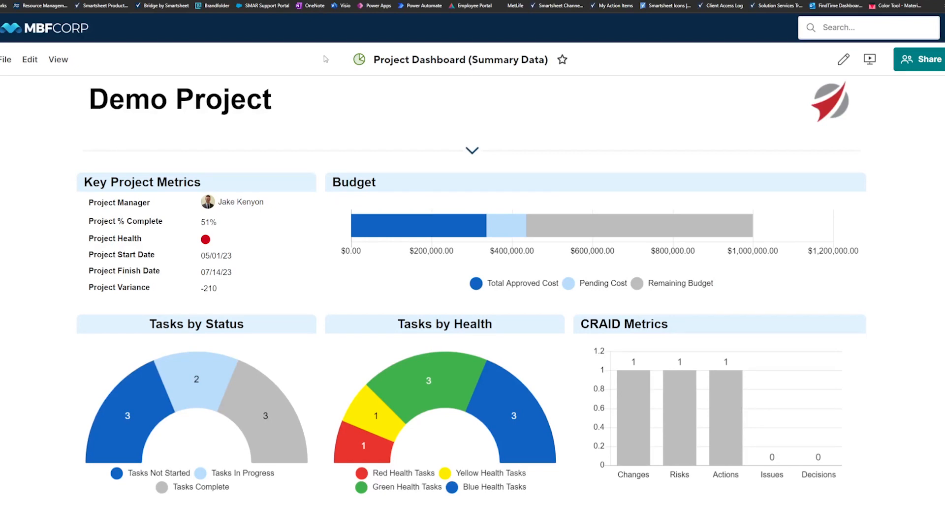
mouse_move(511, 187)
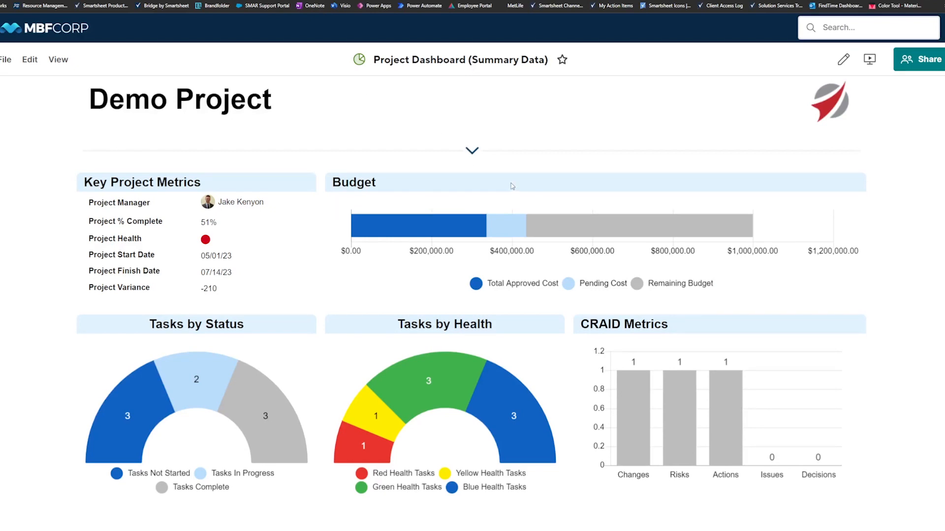
mouse_move(470, 268)
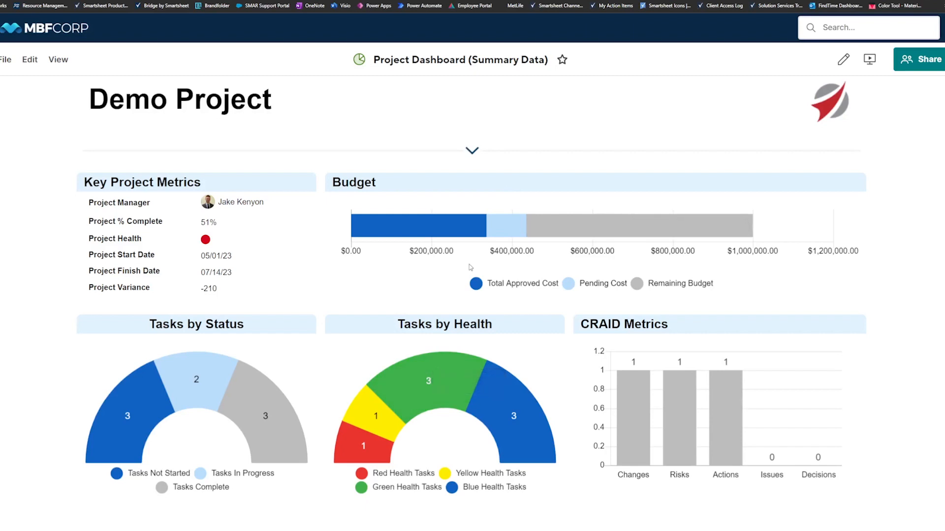
mouse_move(512, 232)
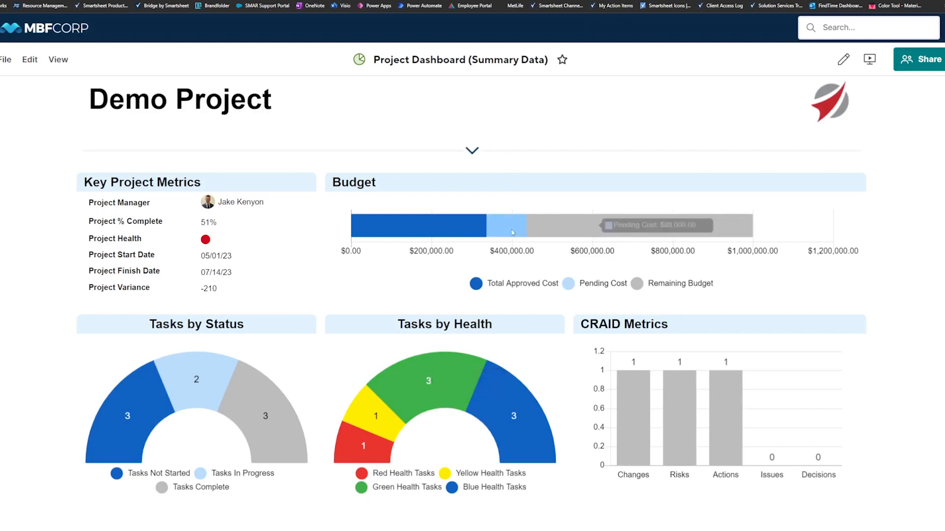
mouse_move(518, 94)
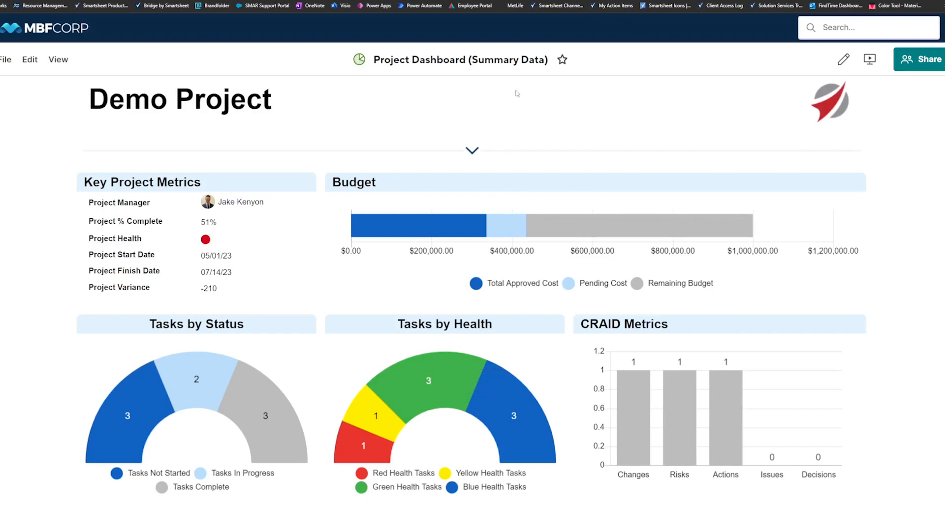
mouse_move(592, 121)
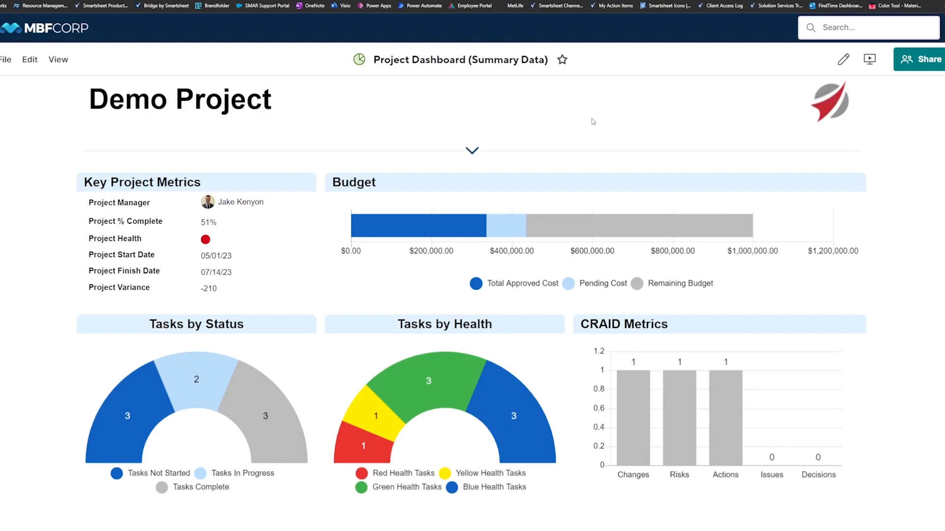